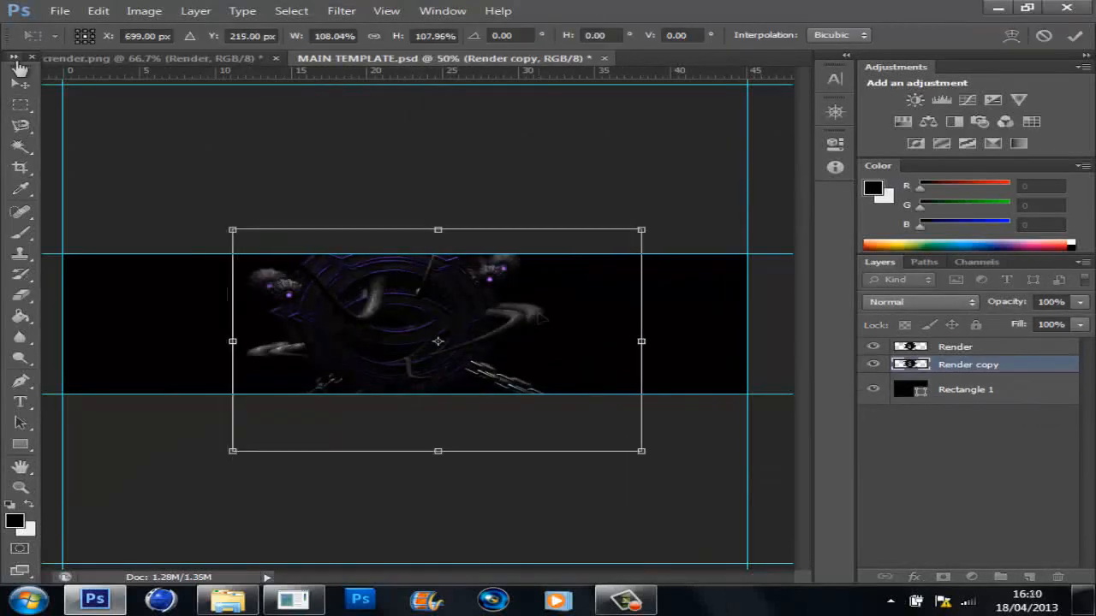
# Duplicate the render layers, group the effects and add Rectangle 2 set to Overlay.
pyautogui.click(226, 600)
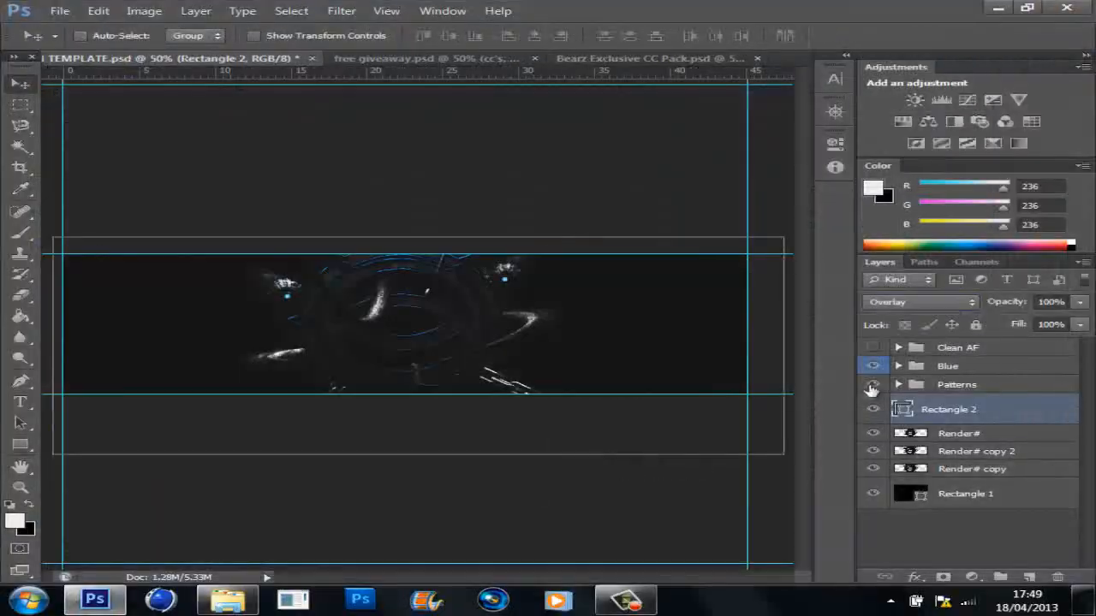
# Paste Screen-blended particle stock layers and bring up Hue/Saturation on one.
pyautogui.click(403, 58)
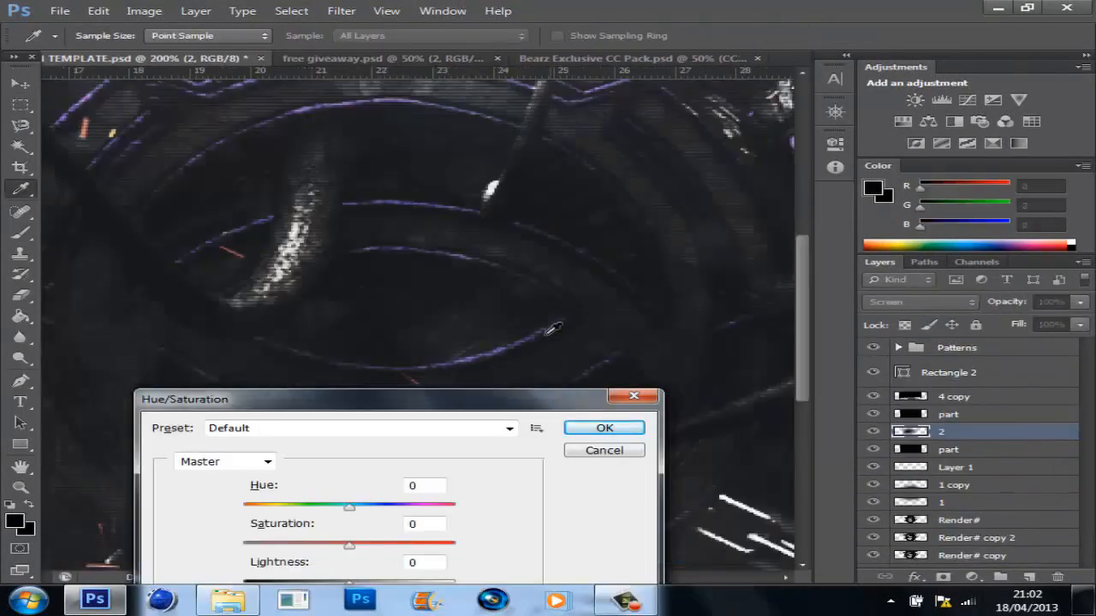
# Browse the ExclusivePSD Graph - Stocks group and view the DARE render in Photo Viewer.
pyautogui.click(602, 428)
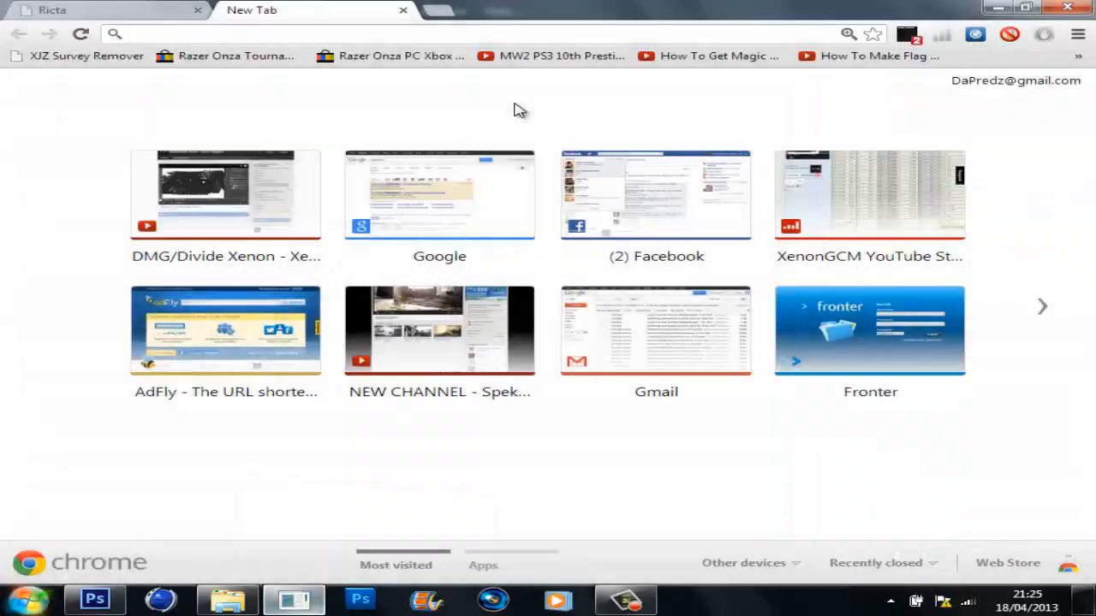
pyautogui.click(94, 599)
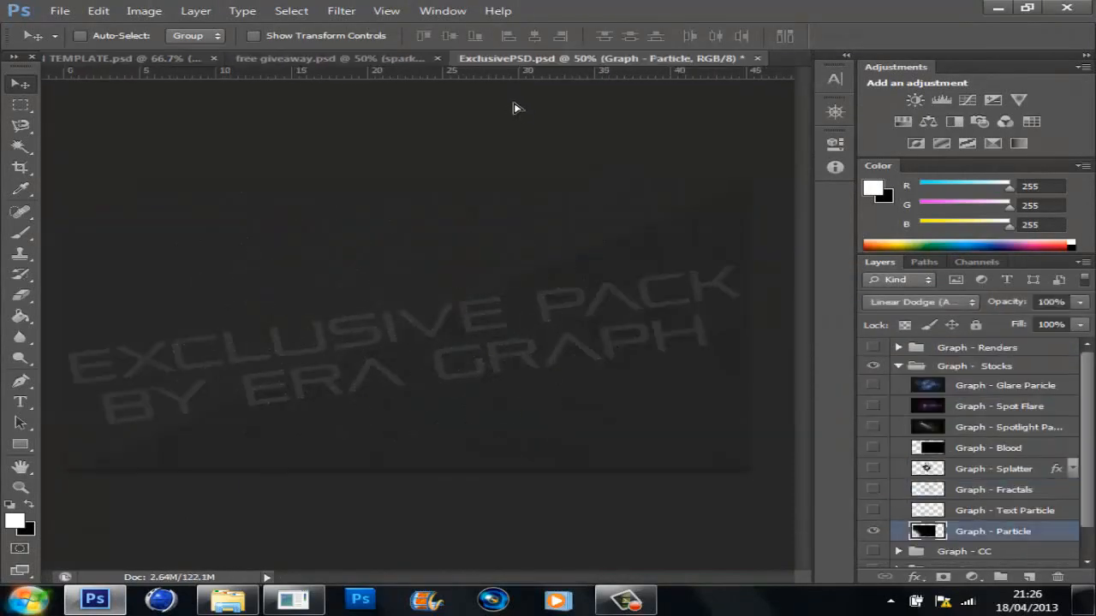
pyautogui.click(690, 599)
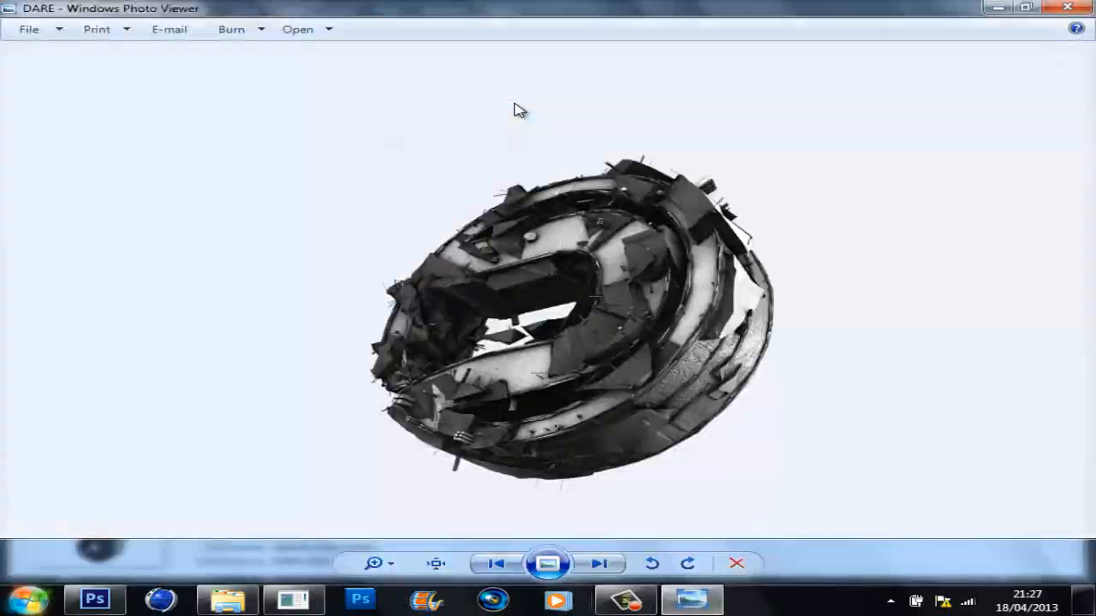
# Close Photo Viewer and style OBEY THE SUPREMACY with bySqinz Text Style 5 at 33% opacity.
pyautogui.click(94, 599)
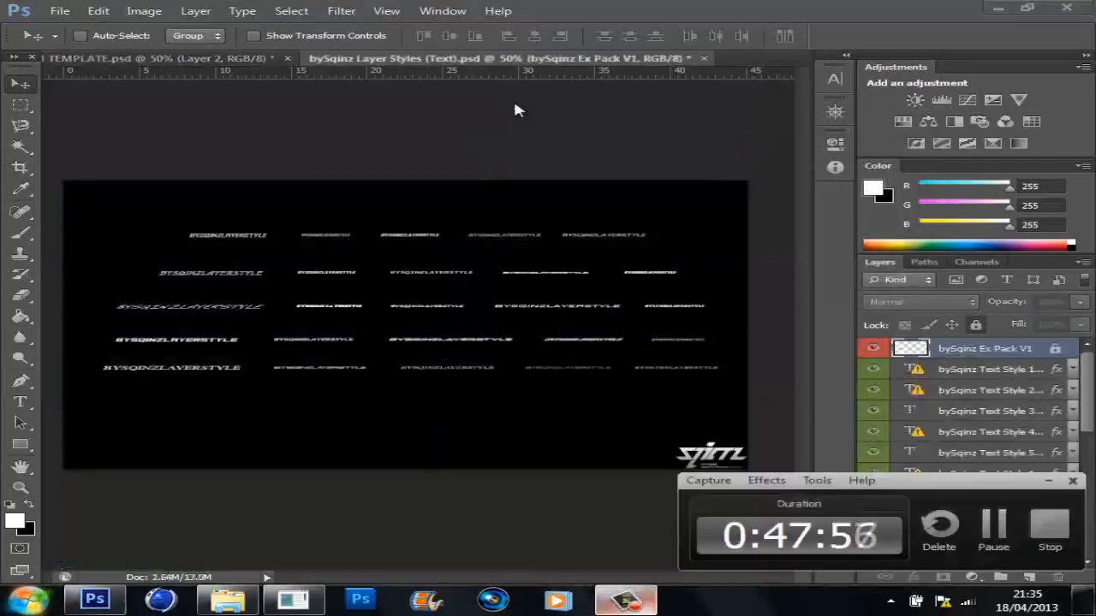
pyautogui.click(158, 58)
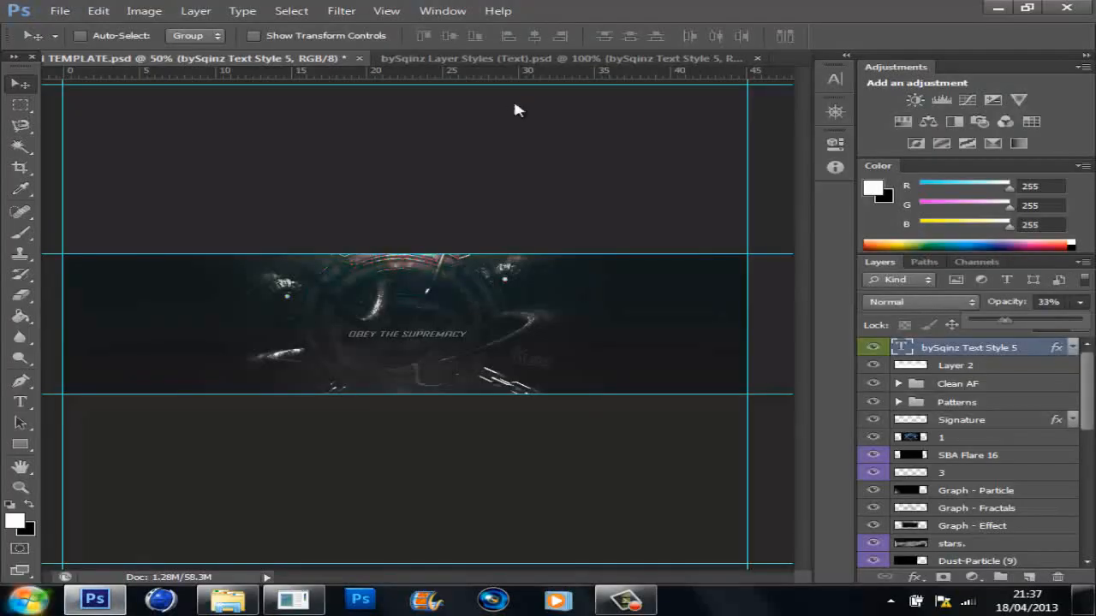